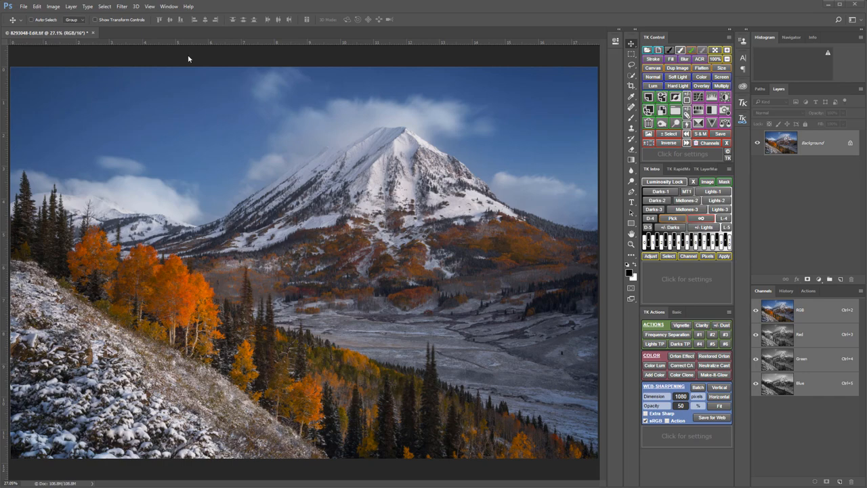
Step: Show the TK extension panels and group the Levels layer under a black mask
left_click(150, 6)
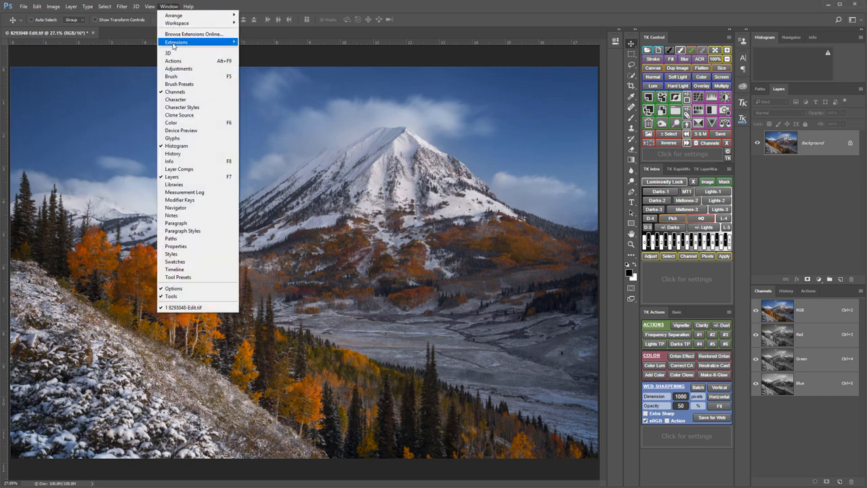
left_click(176, 42)
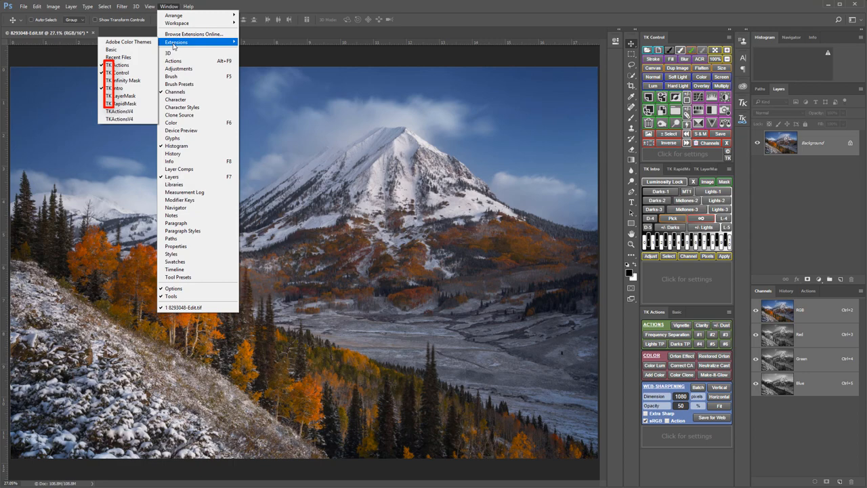
mouse_move(397, 13)
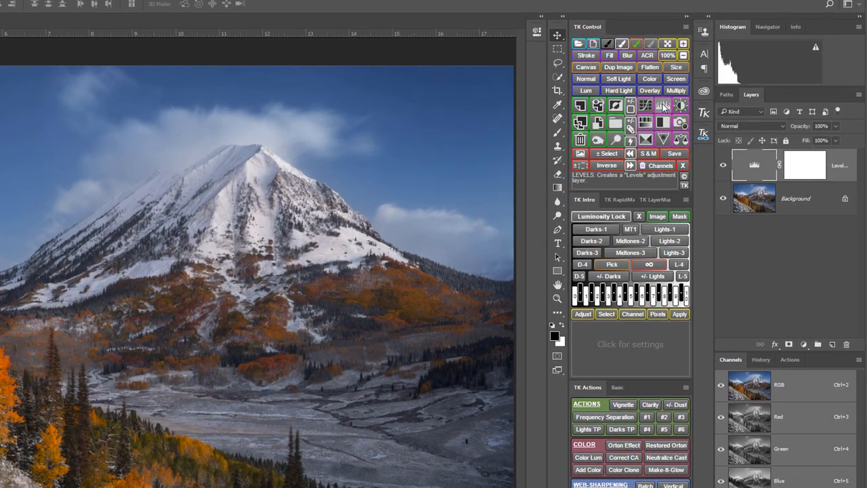
mouse_move(616, 123)
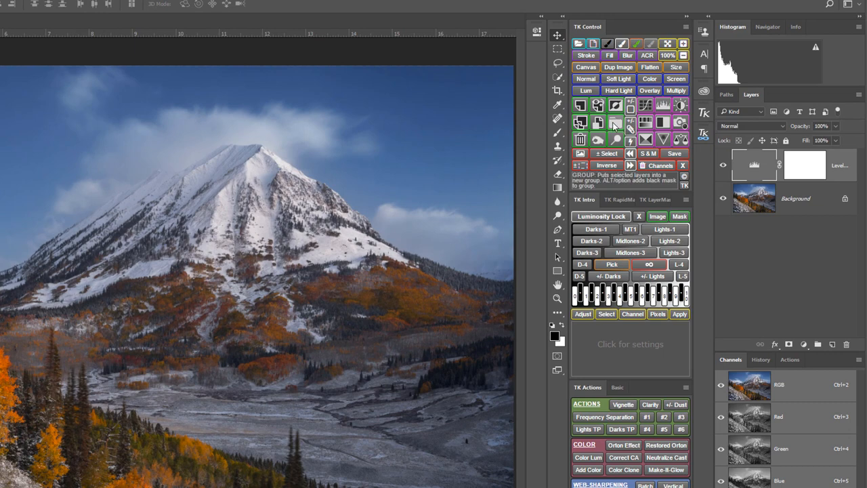
left_click(615, 124)
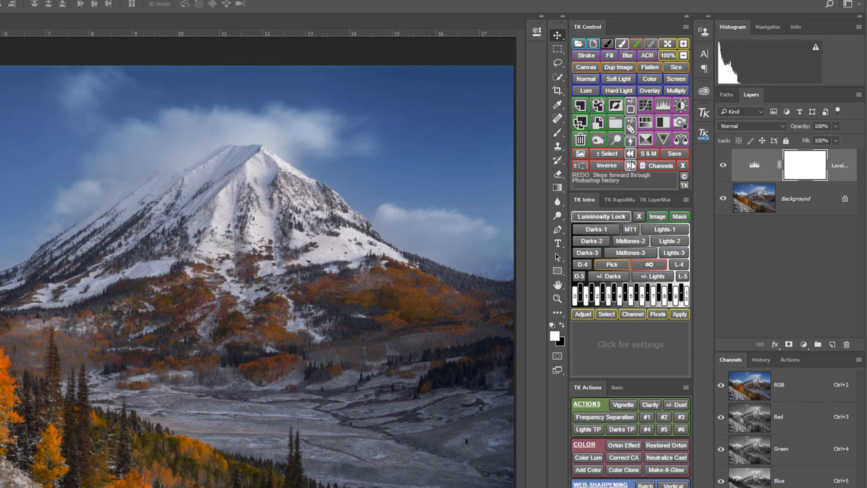
mouse_move(615, 123)
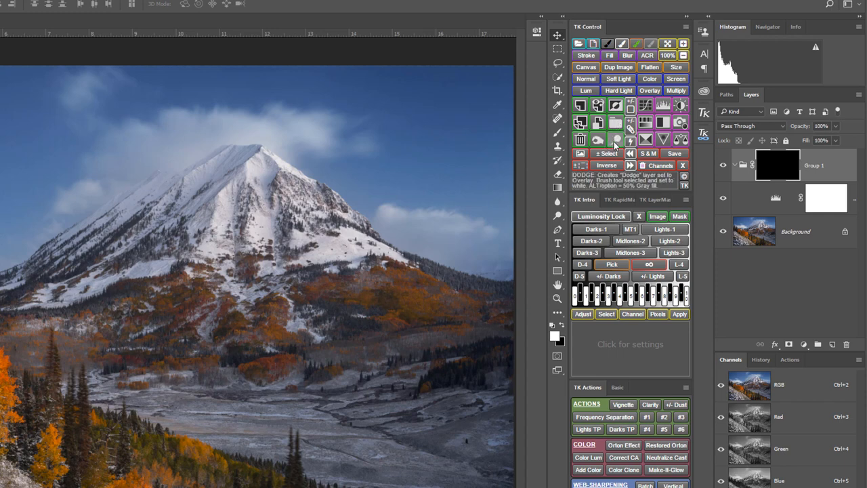
Step: Add an empty Overlay dodge layer, then a second one filled with 50% gray
left_click(616, 140)
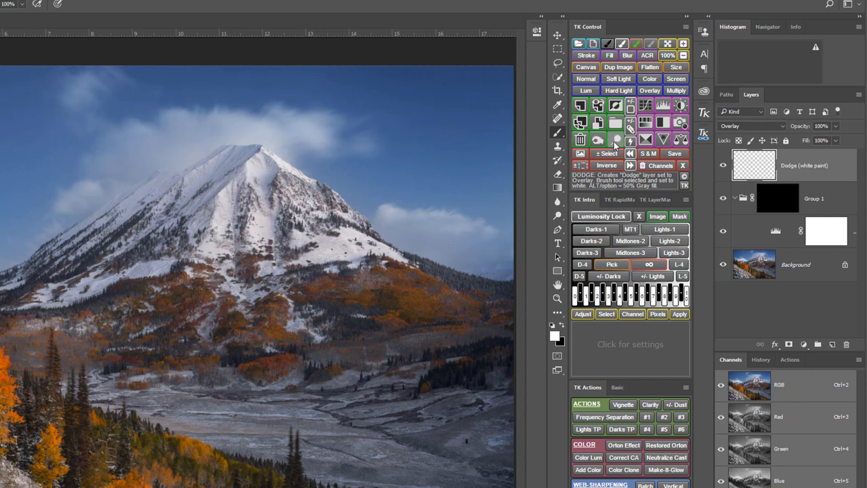
left_click(616, 139)
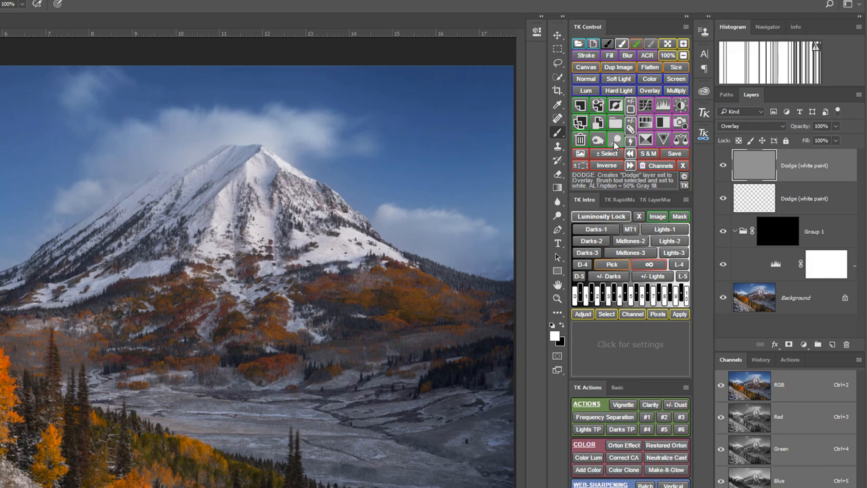
Step: Build a Lights-1 luminosity mask and darken its midtones in Levels
left_click(665, 229)
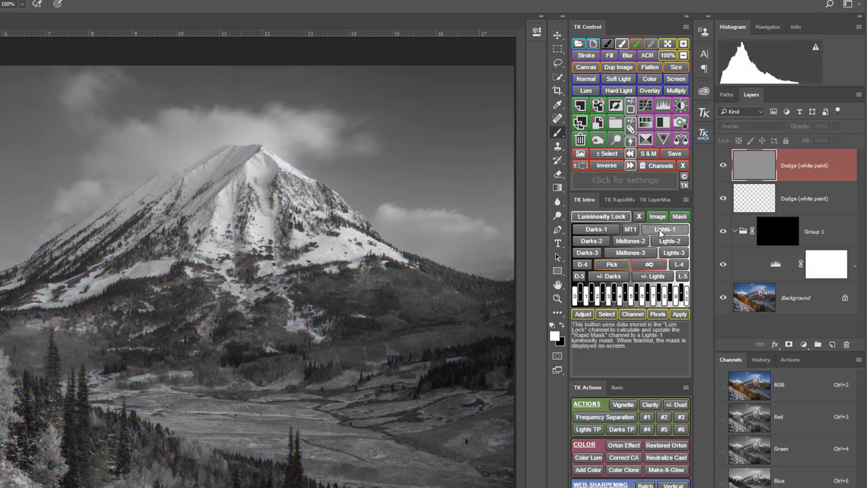
left_click(663, 229)
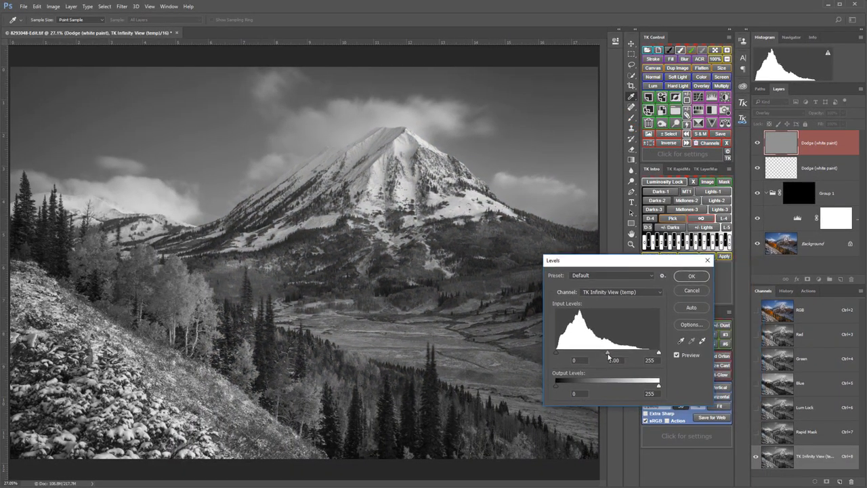
left_click_drag(609, 352, 609, 352)
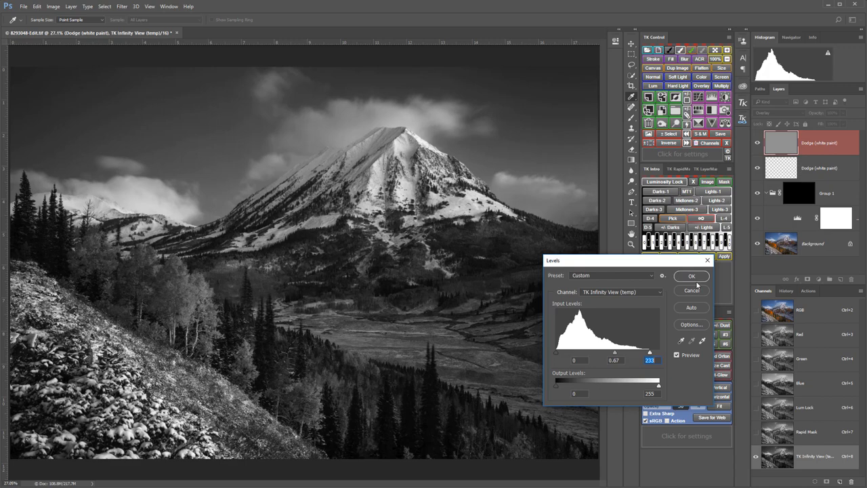
left_click(691, 276)
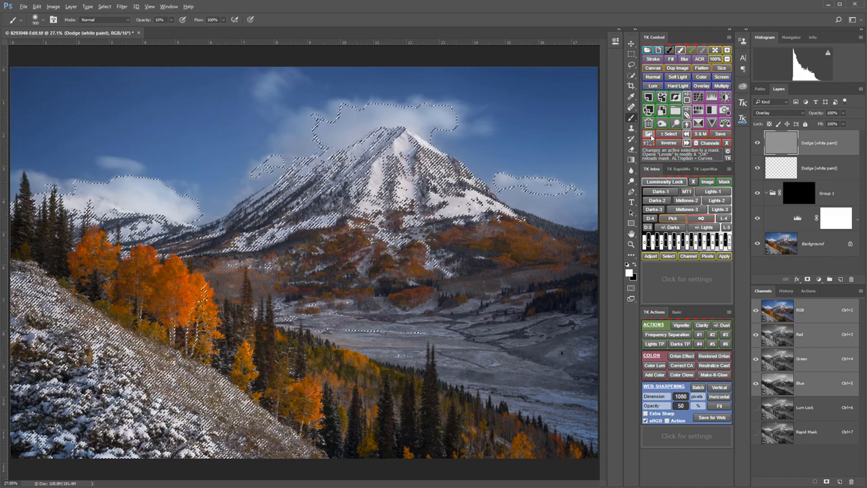
left_click(648, 133)
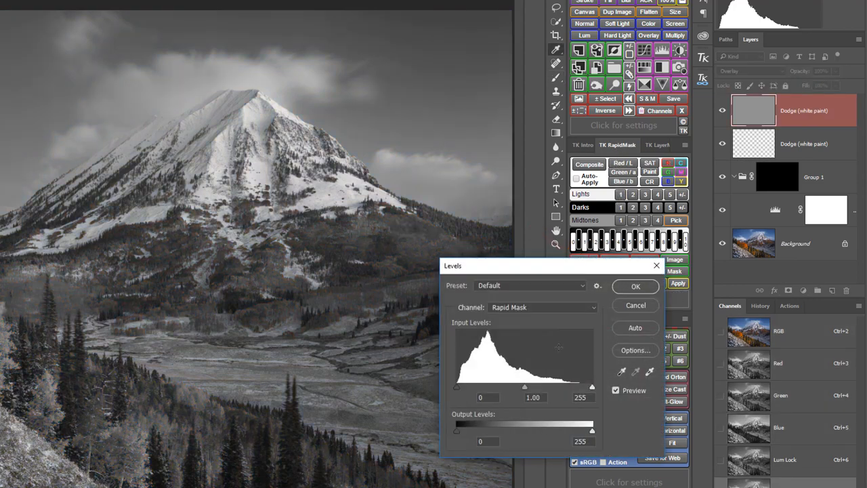
Step: Boost the Rapid Mask with Levels midtone and highlight tweaks and a Curves S-curve
left_click_drag(539, 386, 551, 387)
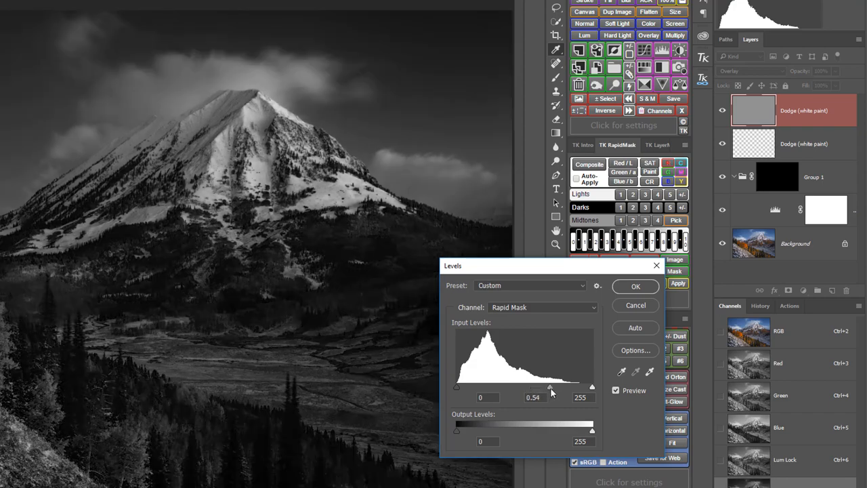
left_click_drag(551, 386, 543, 386)
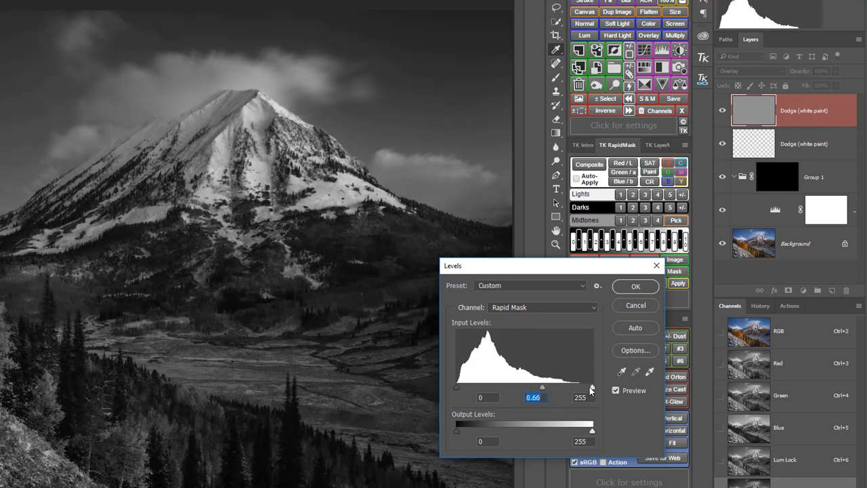
left_click_drag(591, 387, 571, 387)
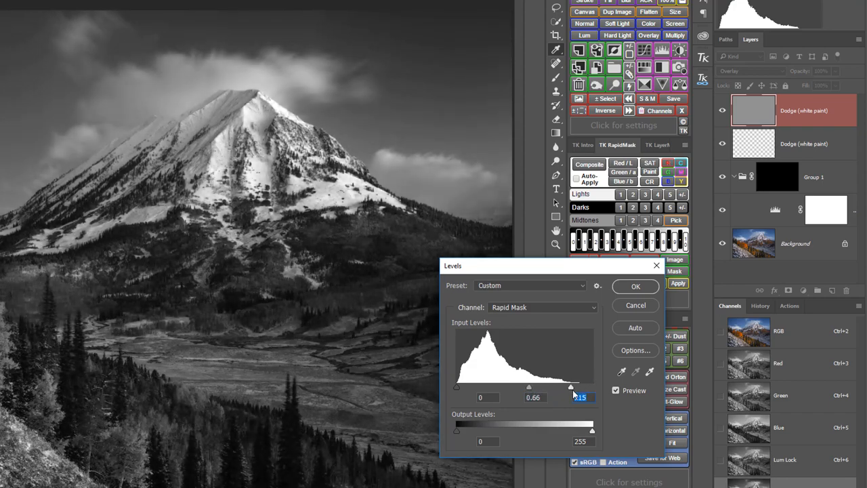
left_click(636, 286)
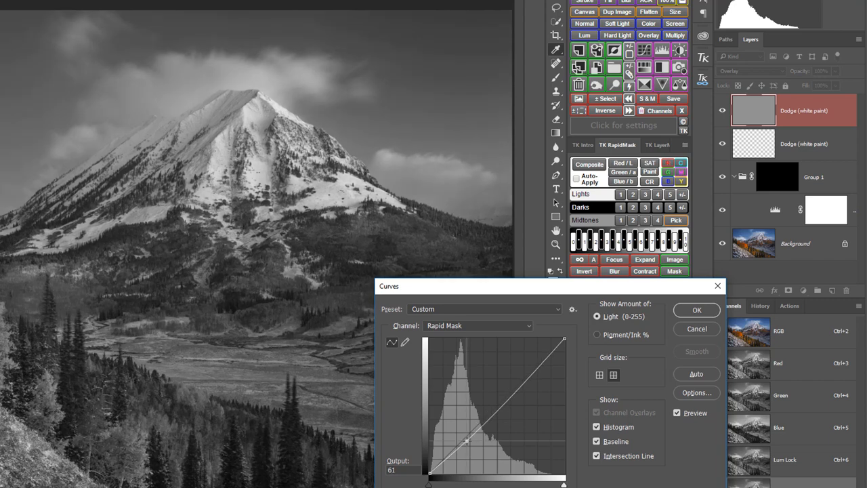
left_click_drag(466, 441, 509, 371)
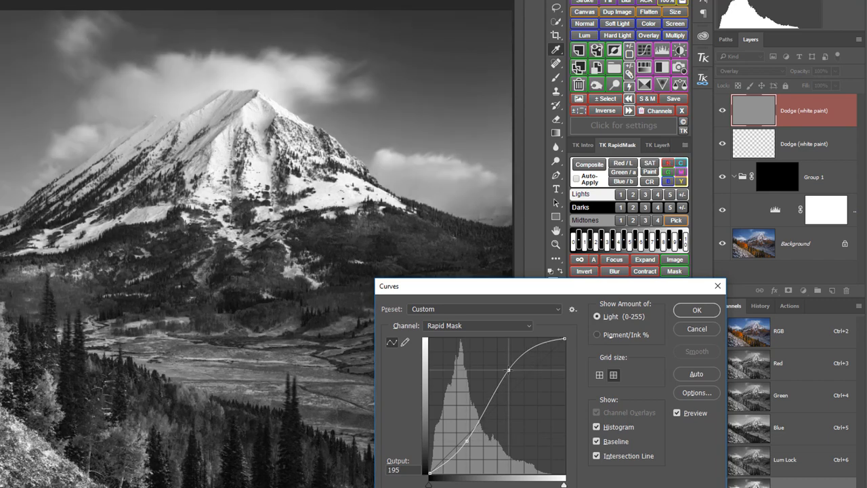
left_click_drag(508, 371, 510, 381)
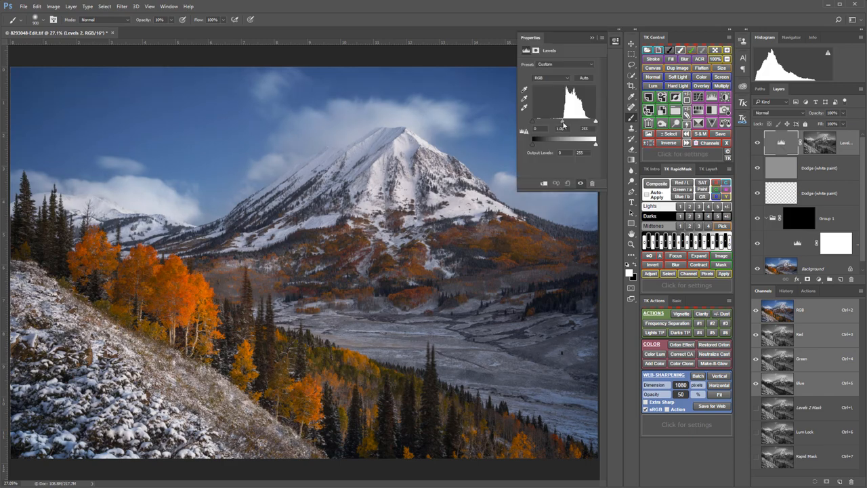
Step: Adjust the Levels 2 brightness, then tighten its mask's midtones through Image Levels
left_click_drag(561, 127, 564, 128)
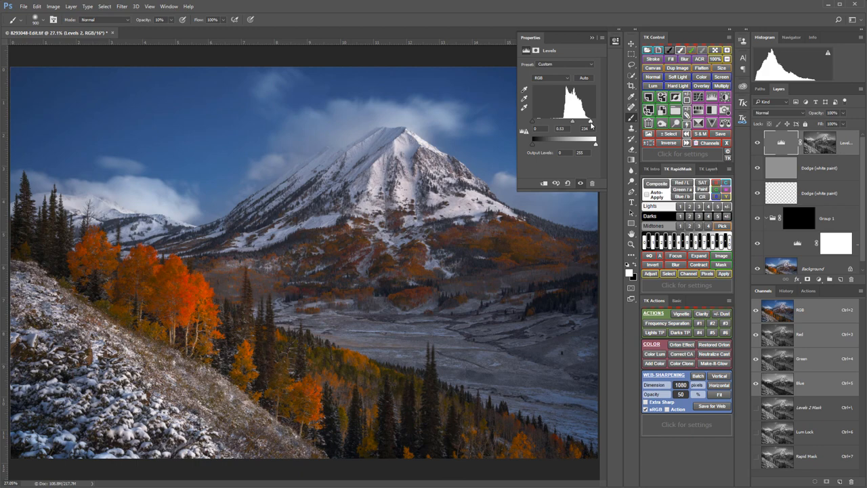
mouse_move(650, 261)
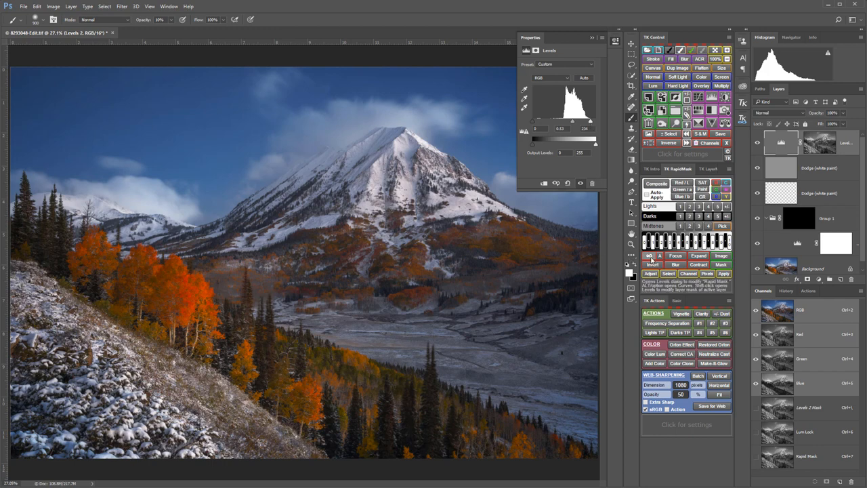
left_click(820, 142)
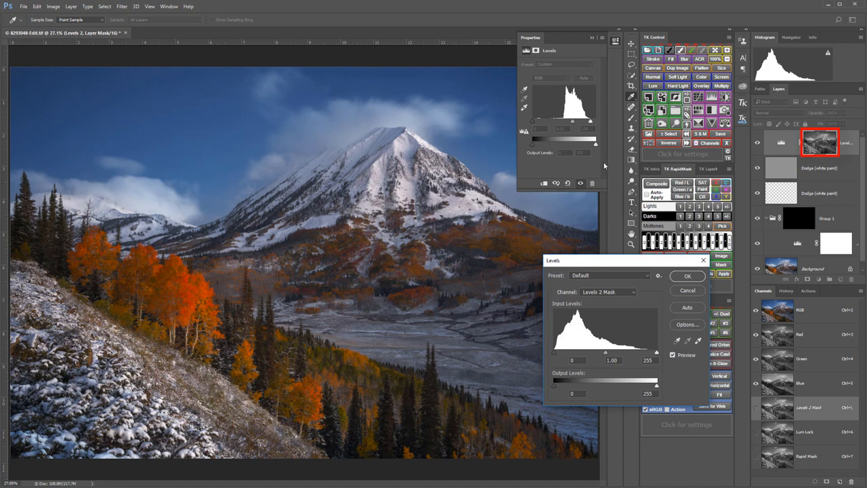
left_click_drag(606, 352, 599, 353)
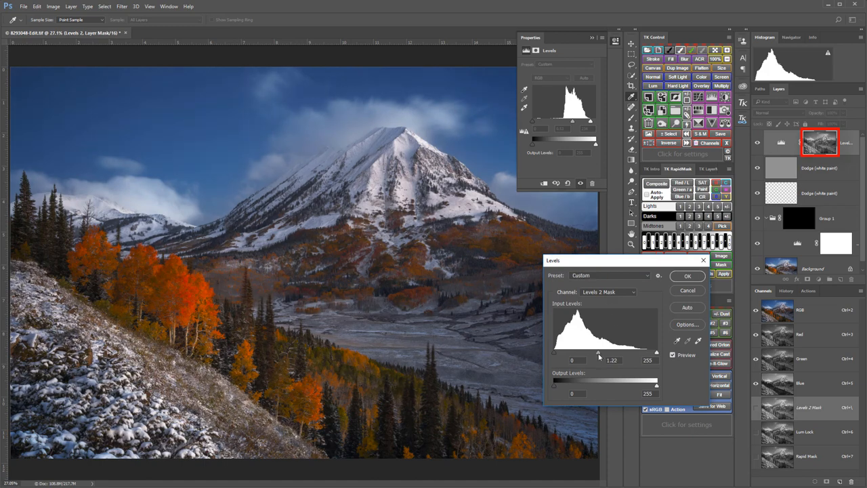
left_click_drag(599, 353, 624, 353)
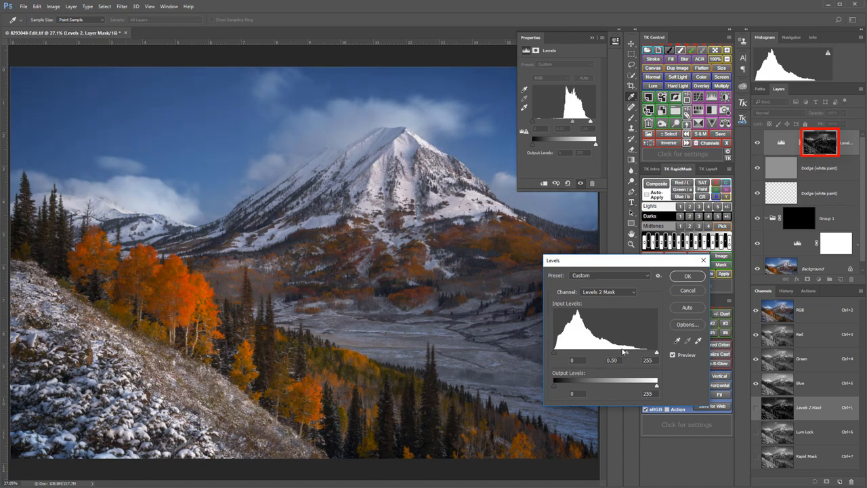
left_click_drag(625, 352, 612, 352)
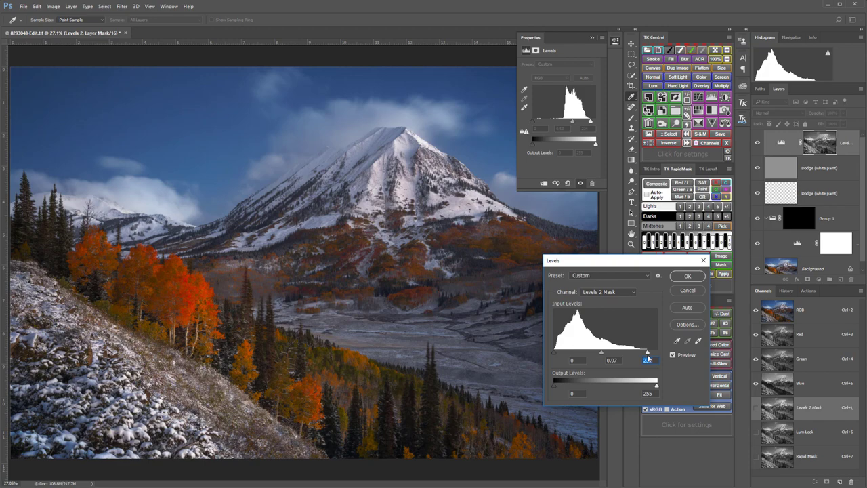
left_click(687, 276)
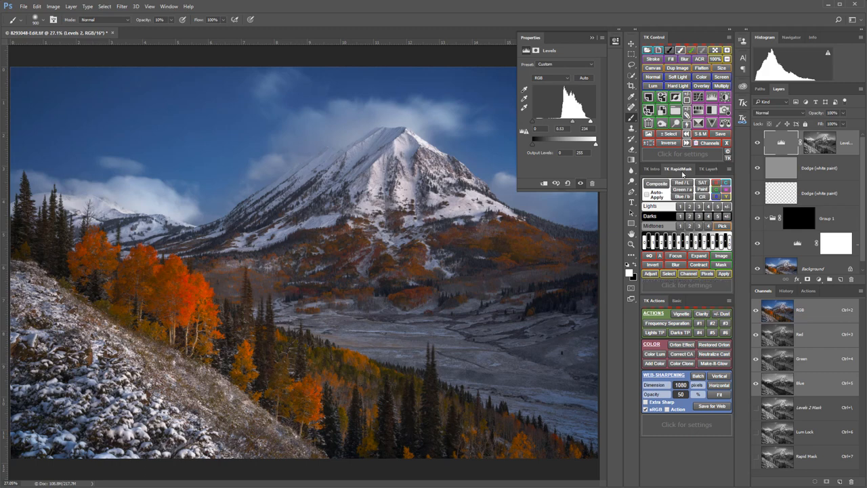
mouse_move(703, 190)
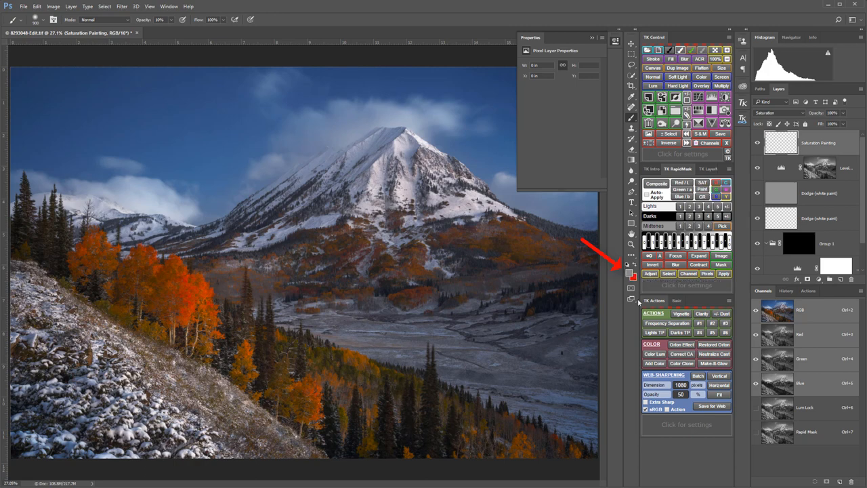
mouse_move(635, 316)
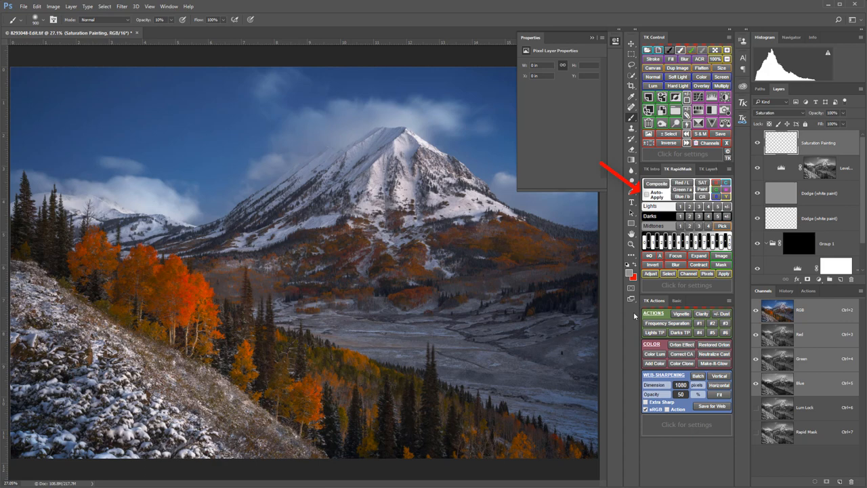
mouse_move(648, 280)
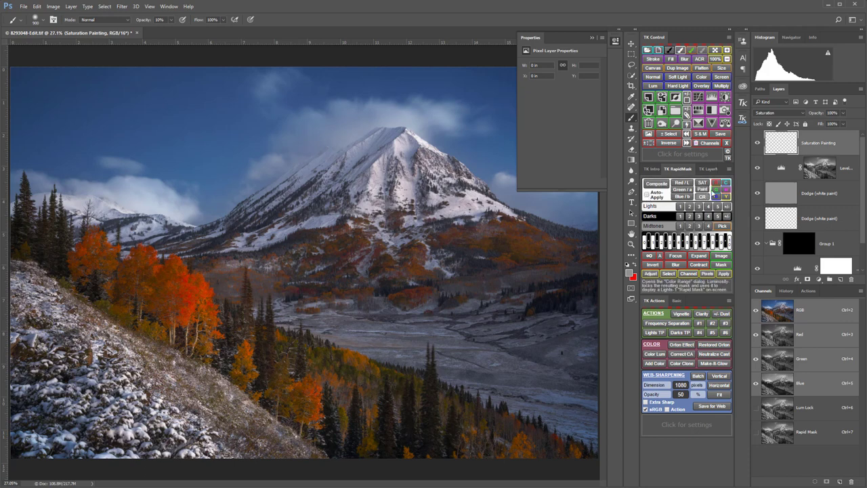
Step: Dismiss the Properties panel, keeping the Saturation Painting layer active
left_click(708, 169)
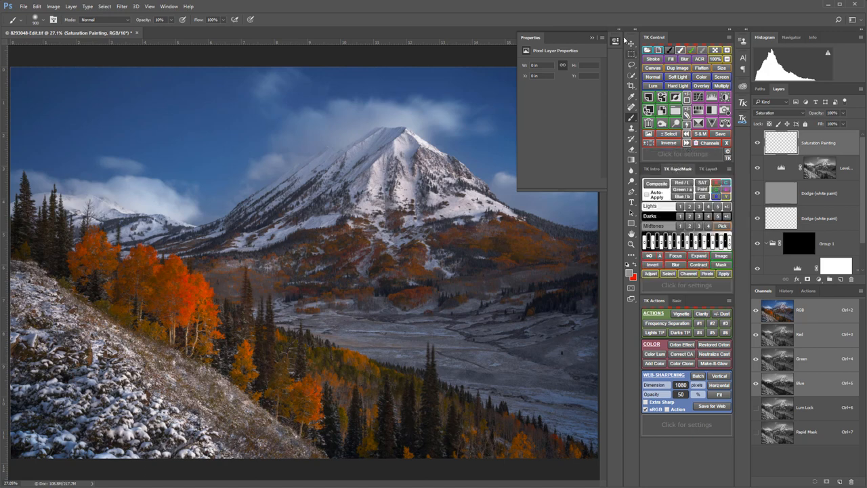
left_click(616, 40)
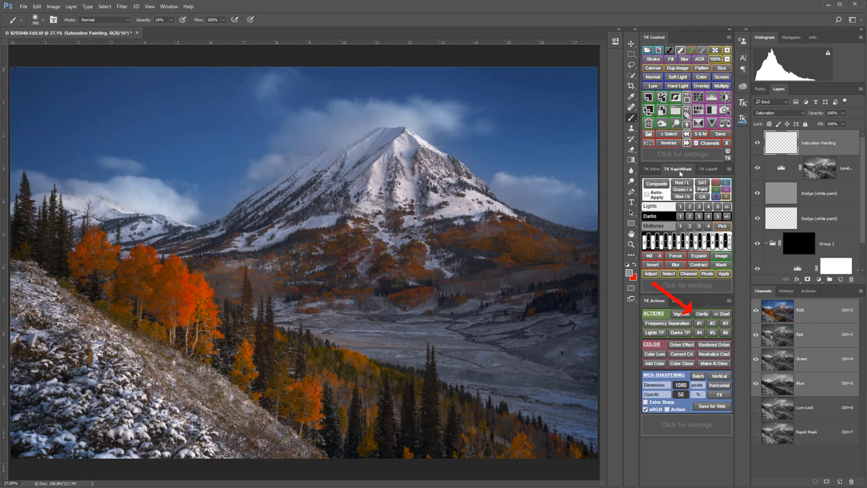
Step: Run Clarity and apply a High Pass smart filter with radius 130.2 px
left_click(702, 313)
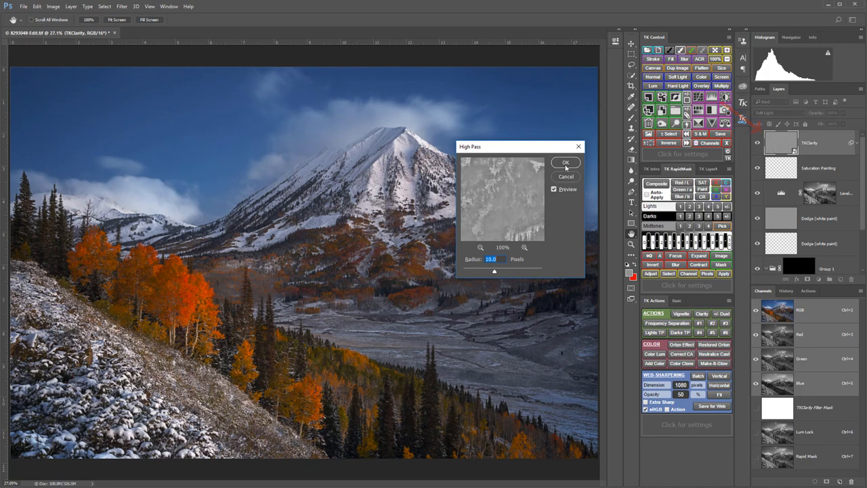
left_click(565, 163)
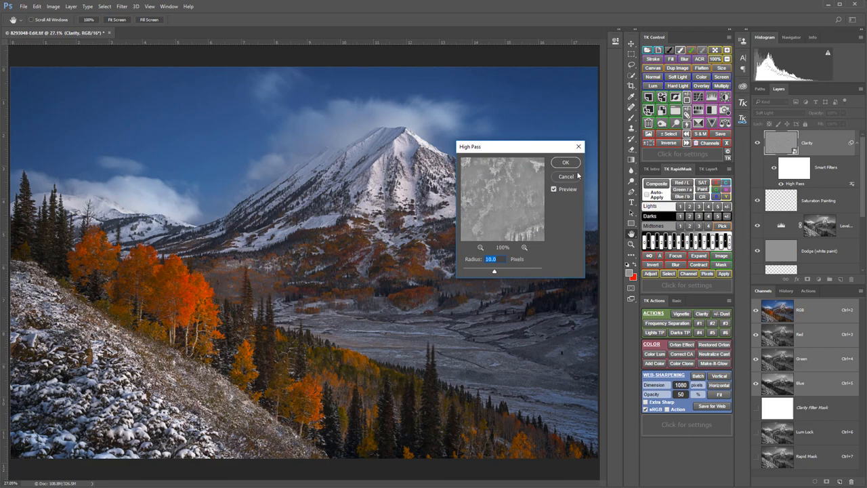
left_click_drag(494, 272, 518, 272)
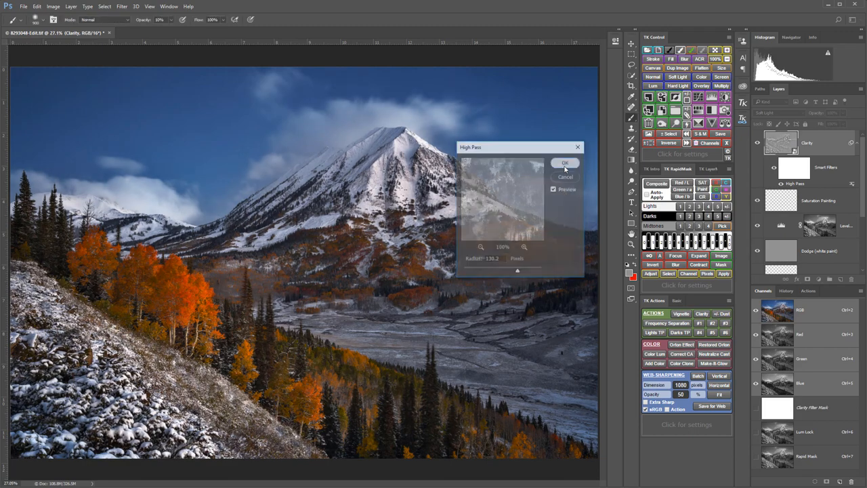
left_click(566, 163)
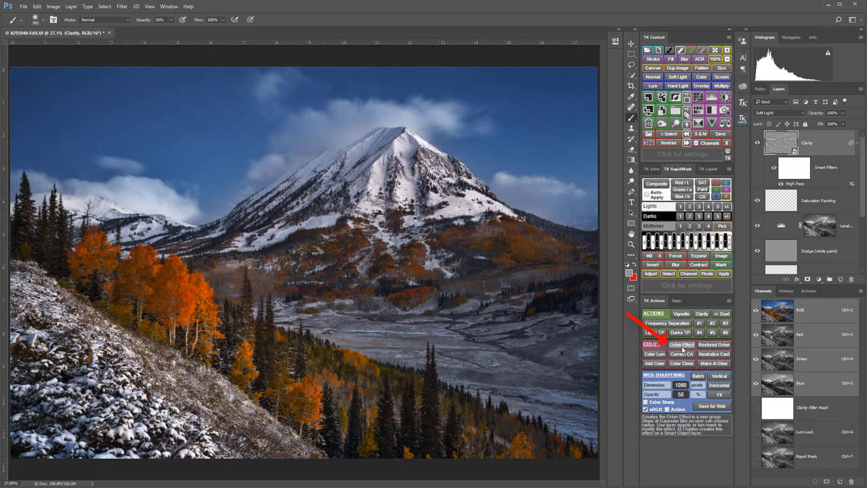
Step: Run Orton Effect and blur its smart object with a 49.8 px Gaussian Blur
left_click(681, 344)
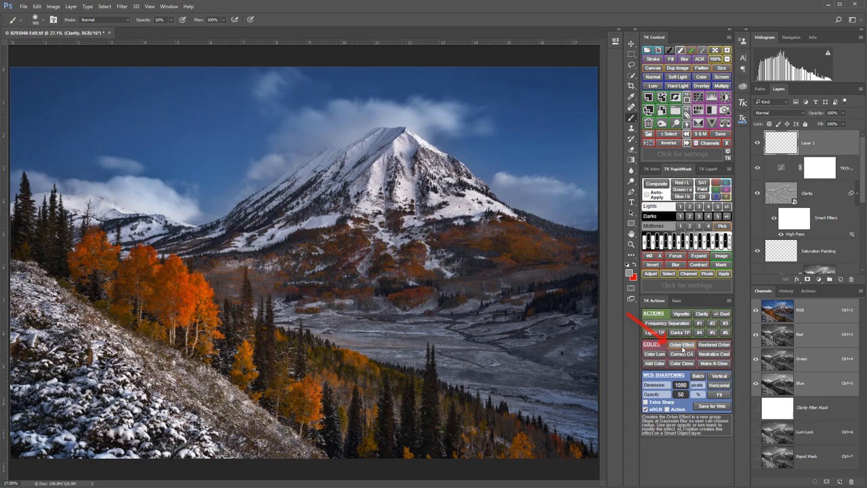
left_click(681, 344)
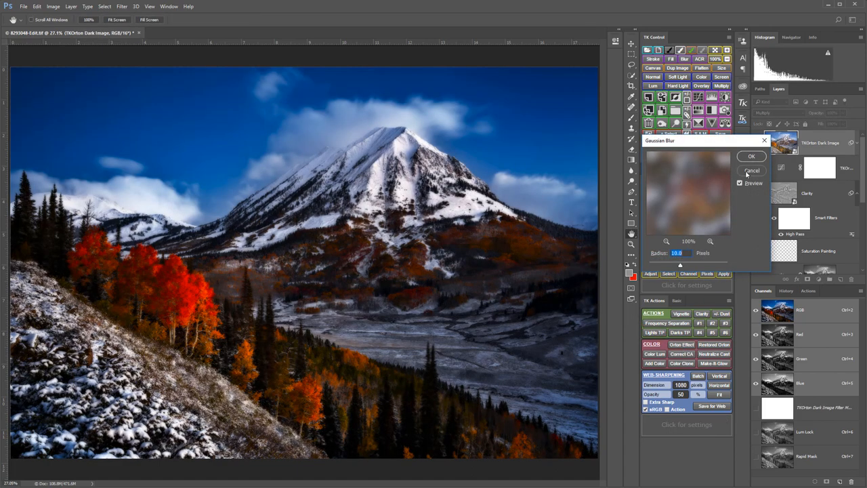
left_click(752, 156)
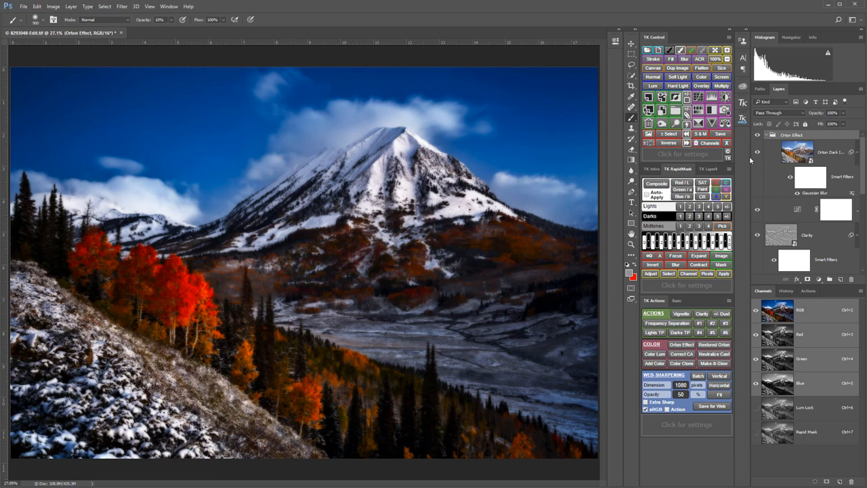
mouse_move(811, 198)
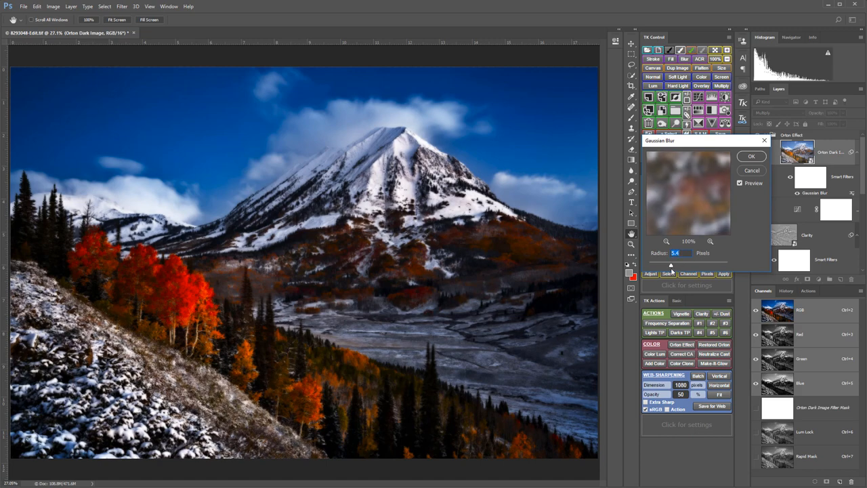
left_click_drag(671, 264, 692, 264)
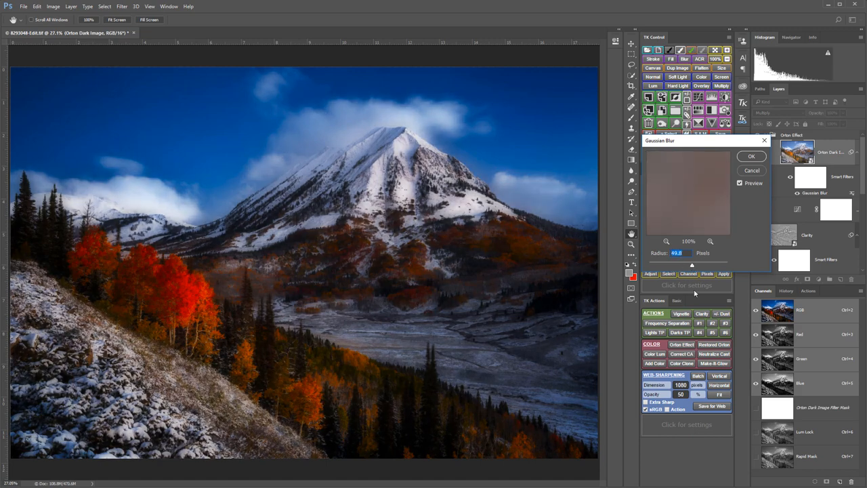
left_click(751, 156)
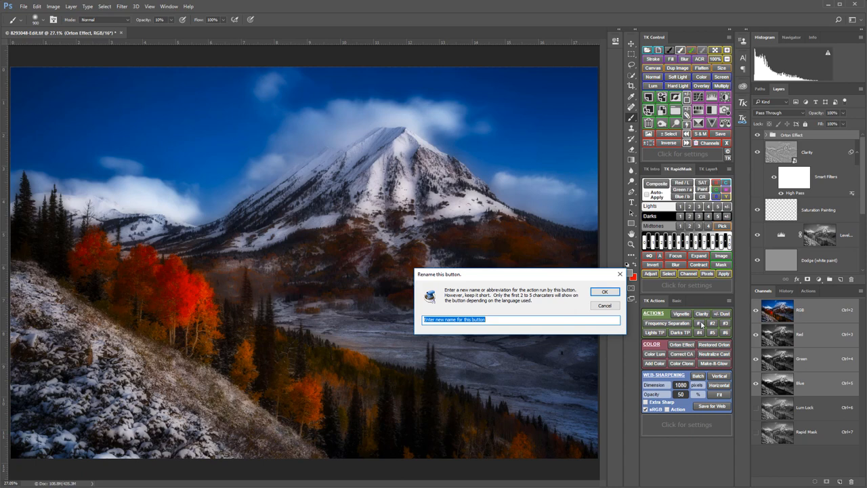
Step: Rename action slot #1 to WM with rollover help 'Water Mark Action'
type("WM")
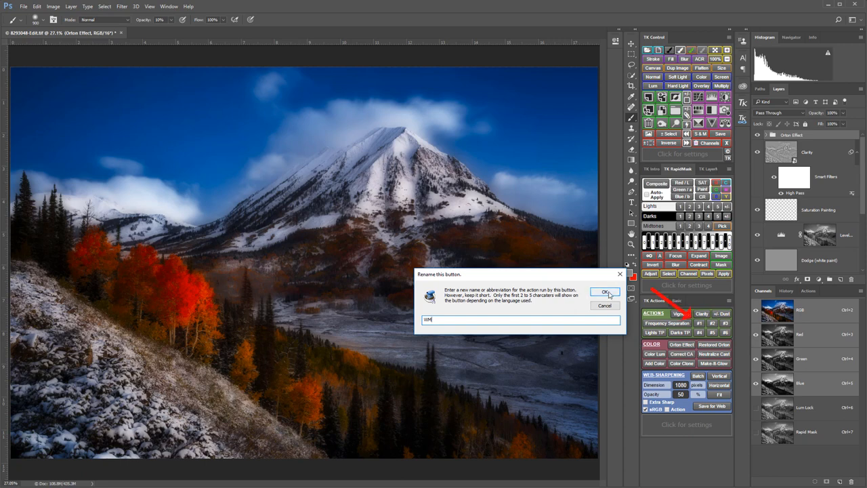
left_click(606, 292)
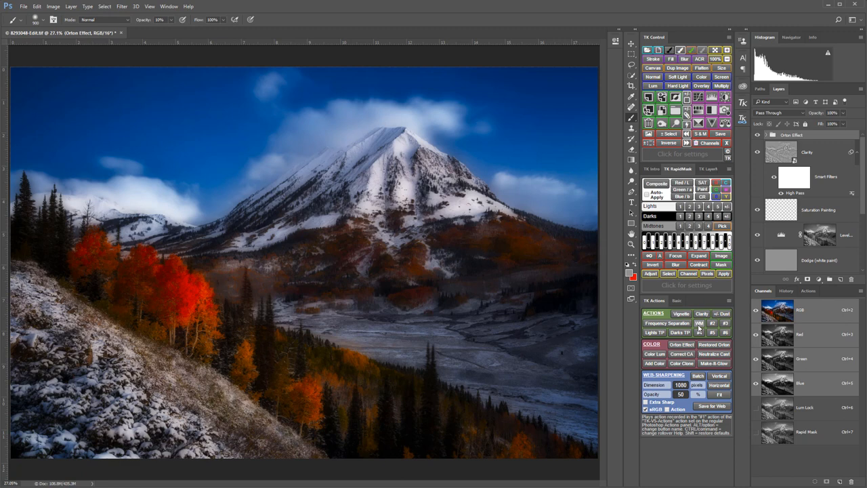
left_click(700, 323)
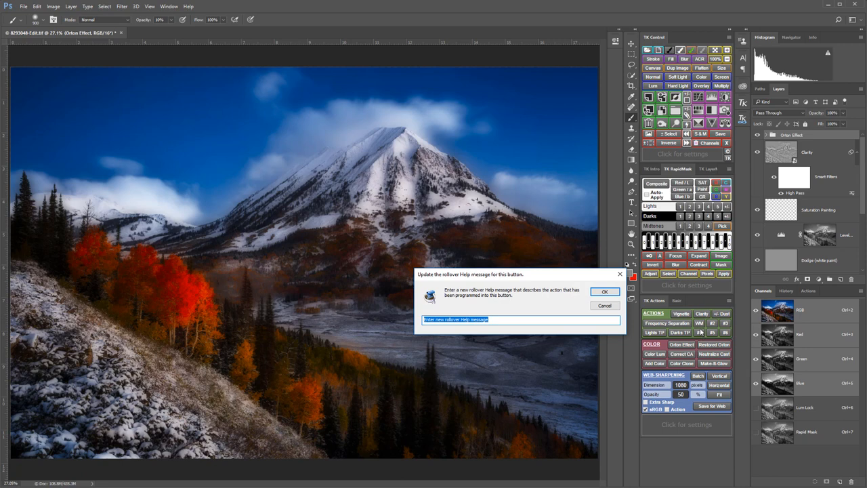
type("Water Mark")
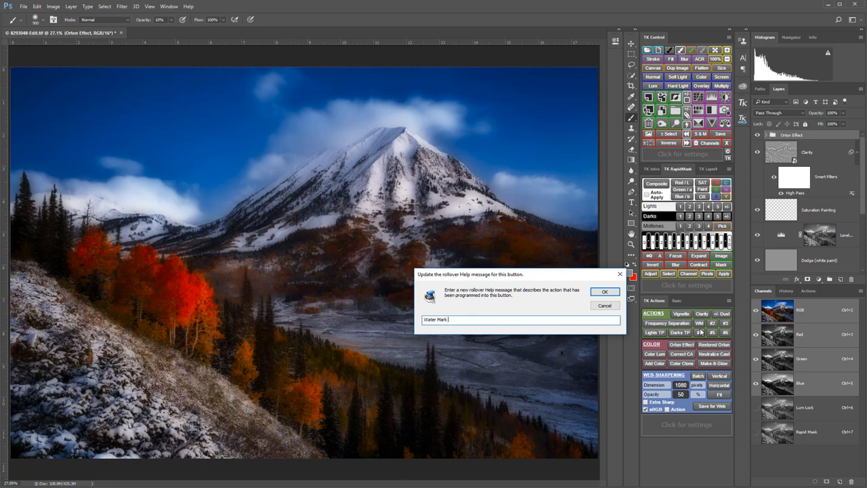
type("Action")
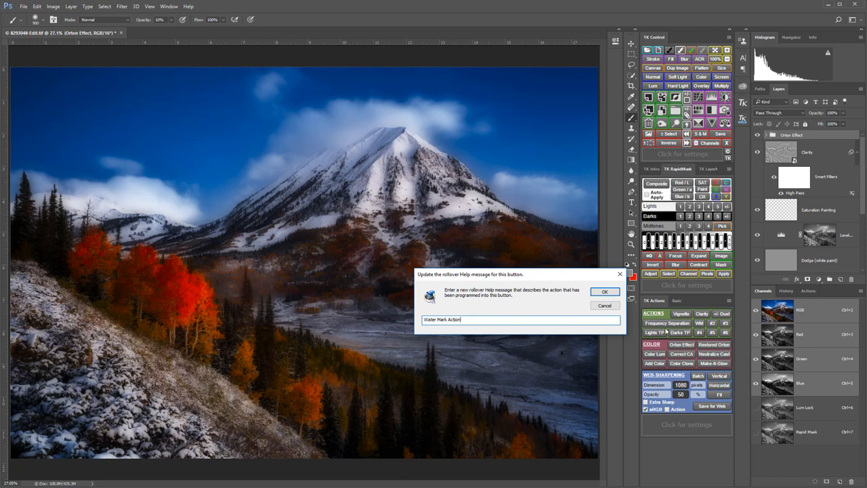
left_click(604, 291)
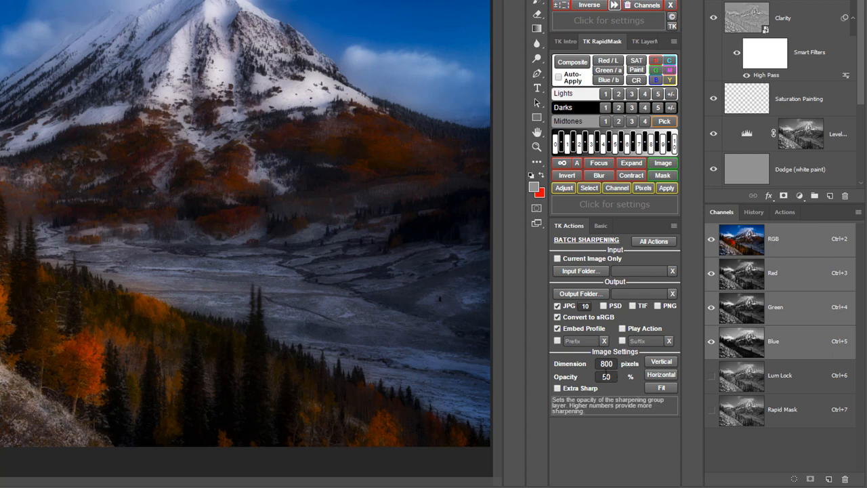
Step: Select the 800-pixel output Dimension value in Batch Sharpening
triple_click(606, 364)
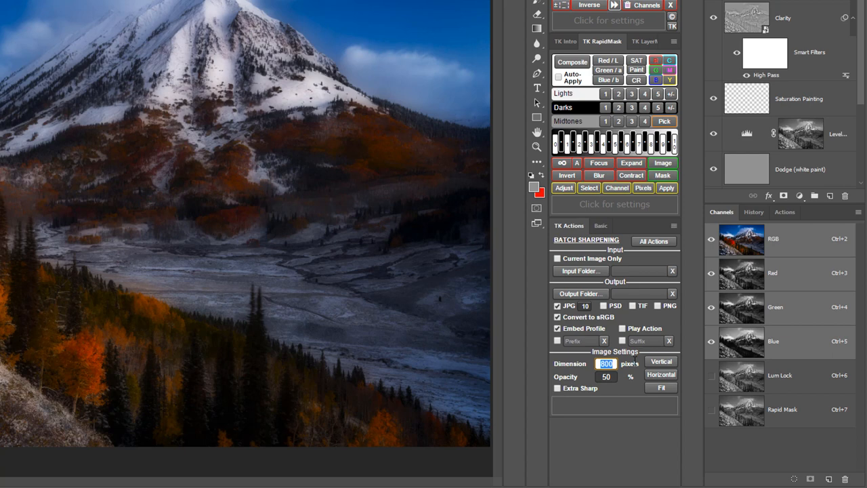